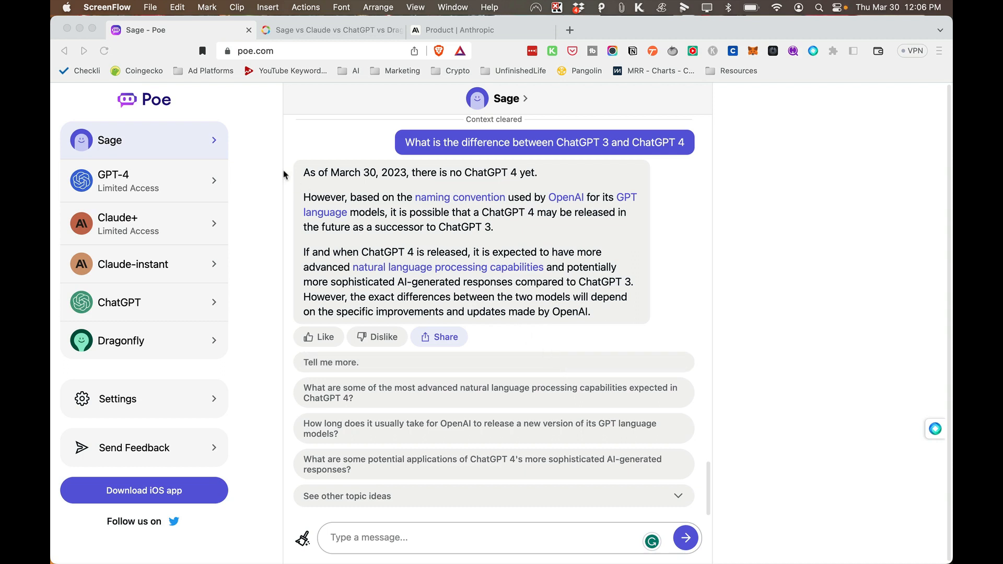
mouse_move(204, 102)
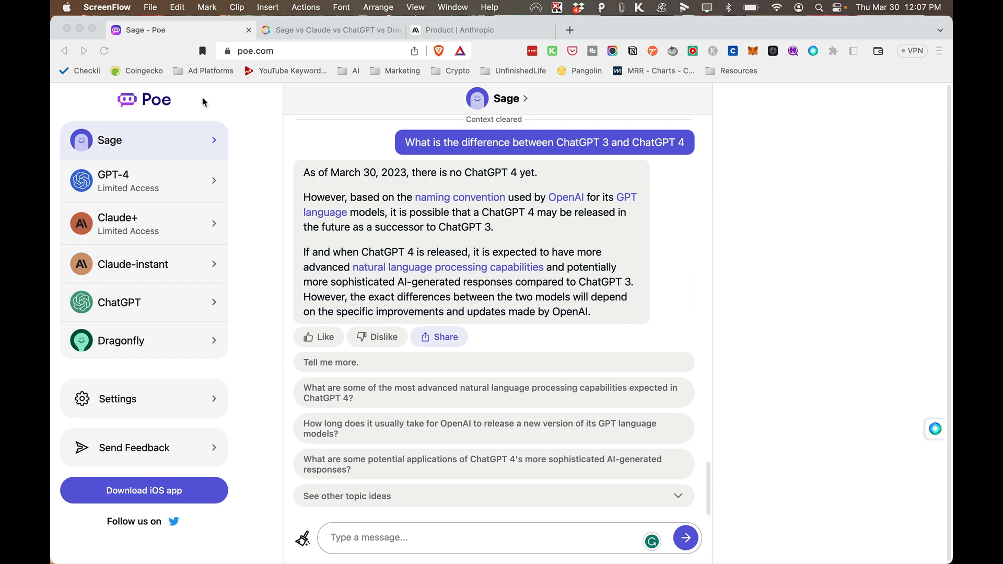
mouse_move(200, 106)
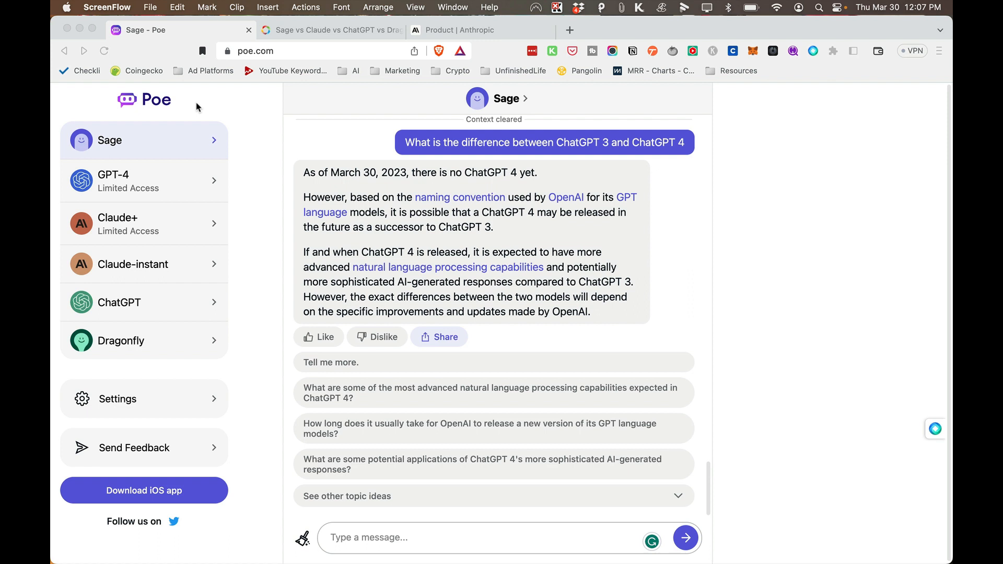
mouse_move(217, 186)
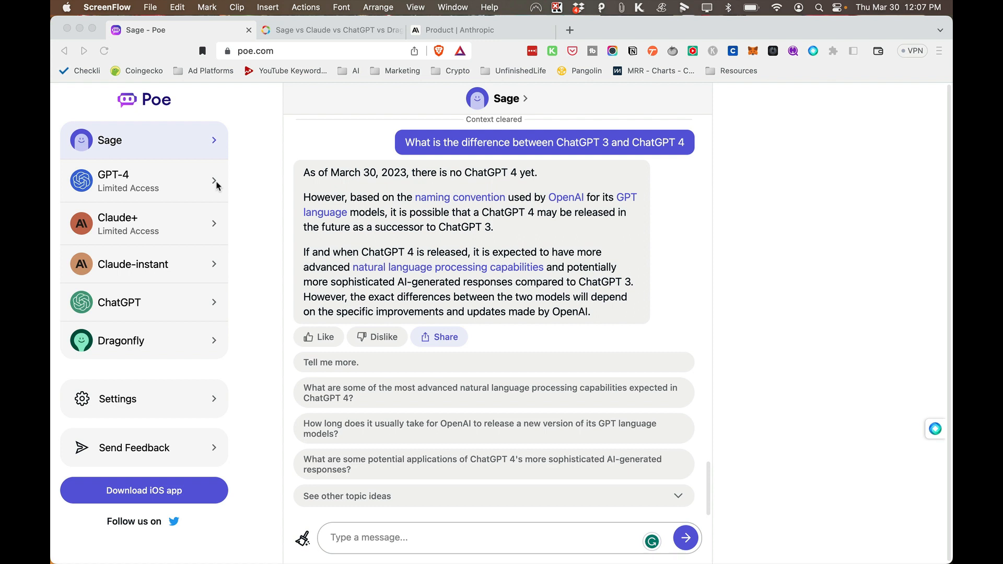
mouse_move(264, 101)
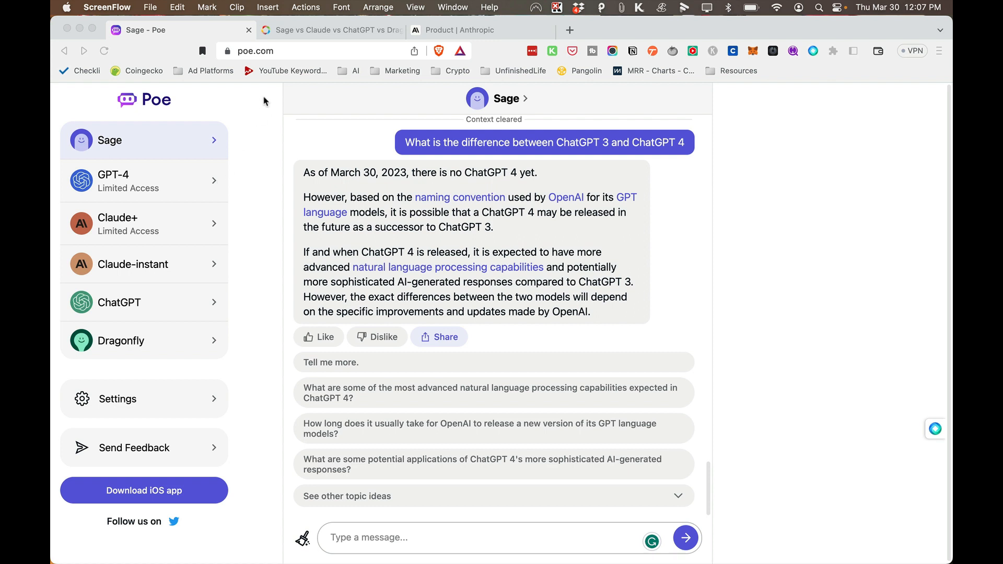
mouse_move(255, 118)
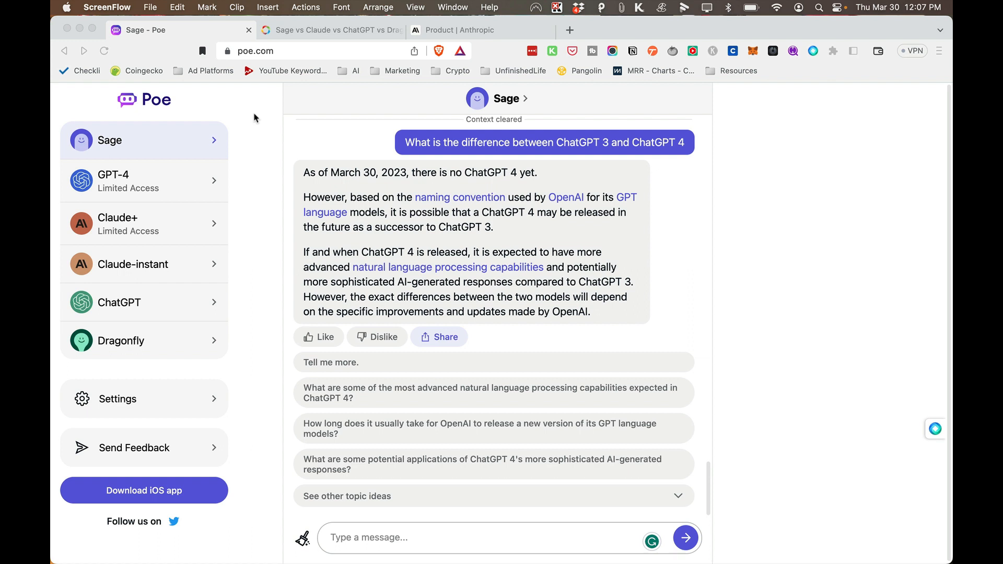
mouse_move(200, 132)
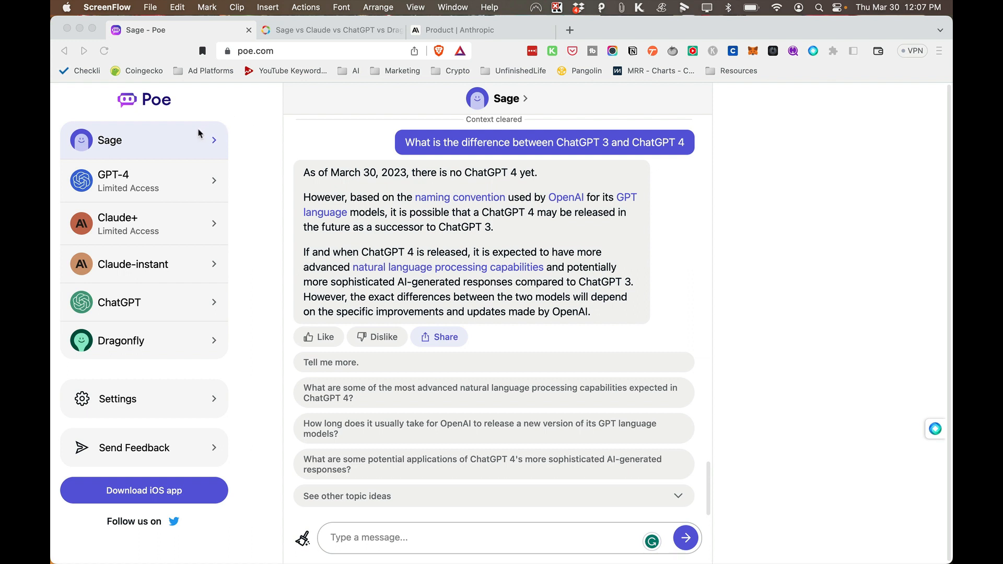
mouse_move(141, 142)
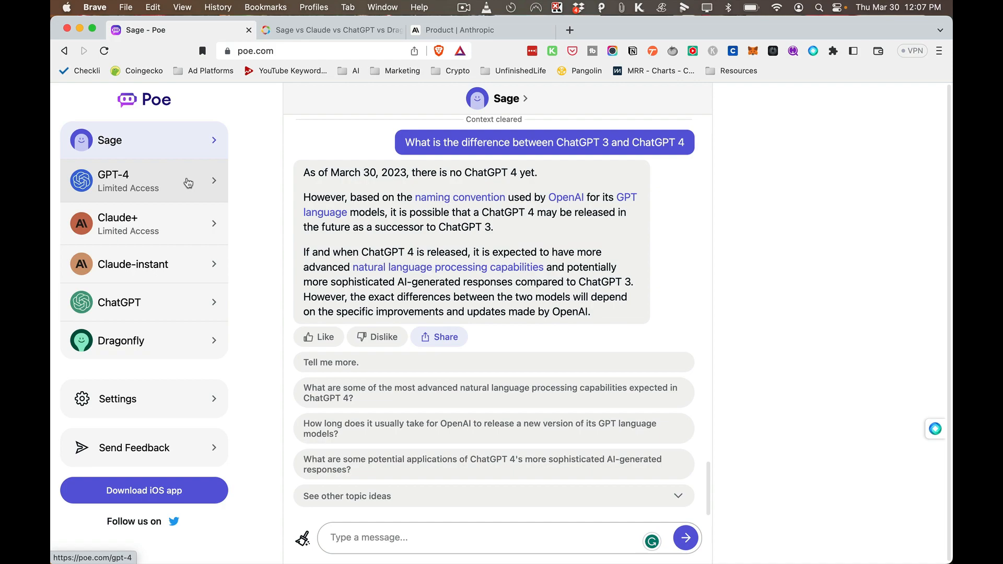
- Look through the GPT-4, Claude+ and Claude-instant chats, then show the Sage vs Claude vs ChatGPT article
left_click(144, 181)
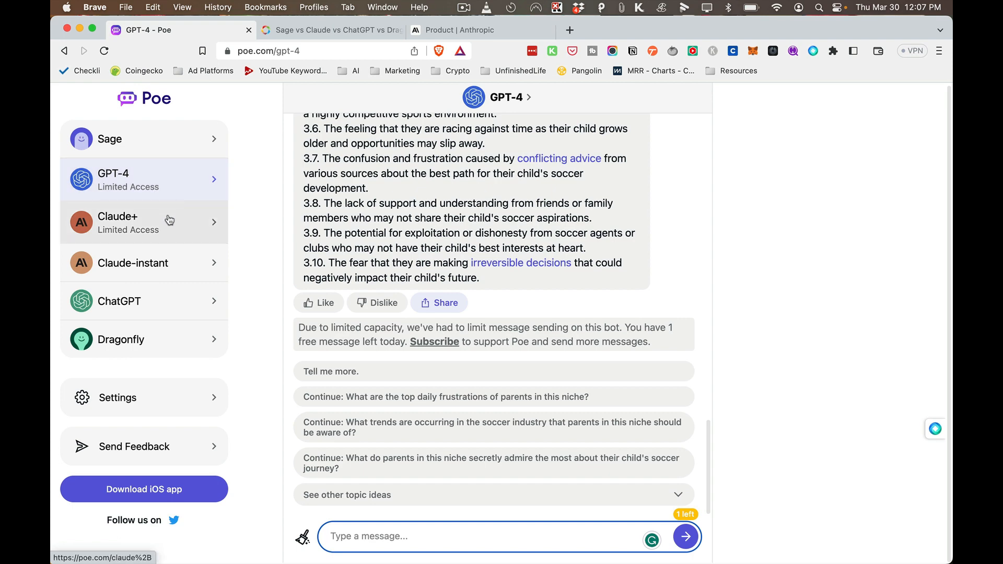
left_click(128, 223)
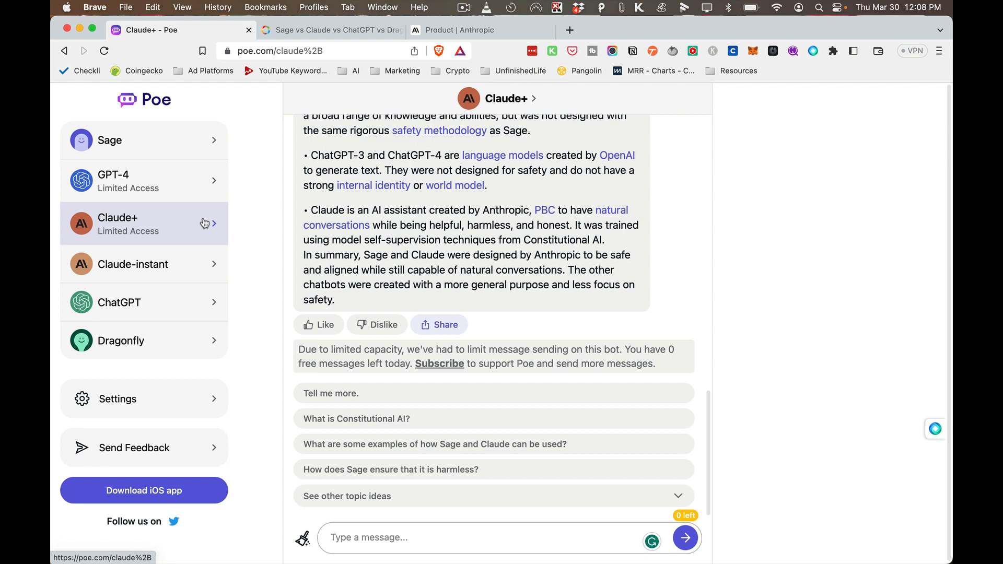
mouse_move(207, 223)
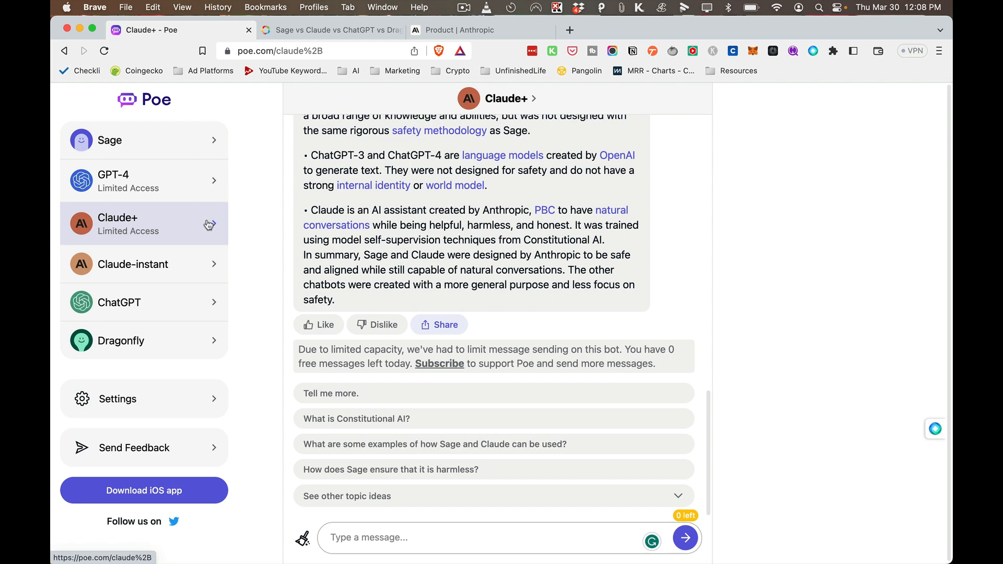
mouse_move(194, 262)
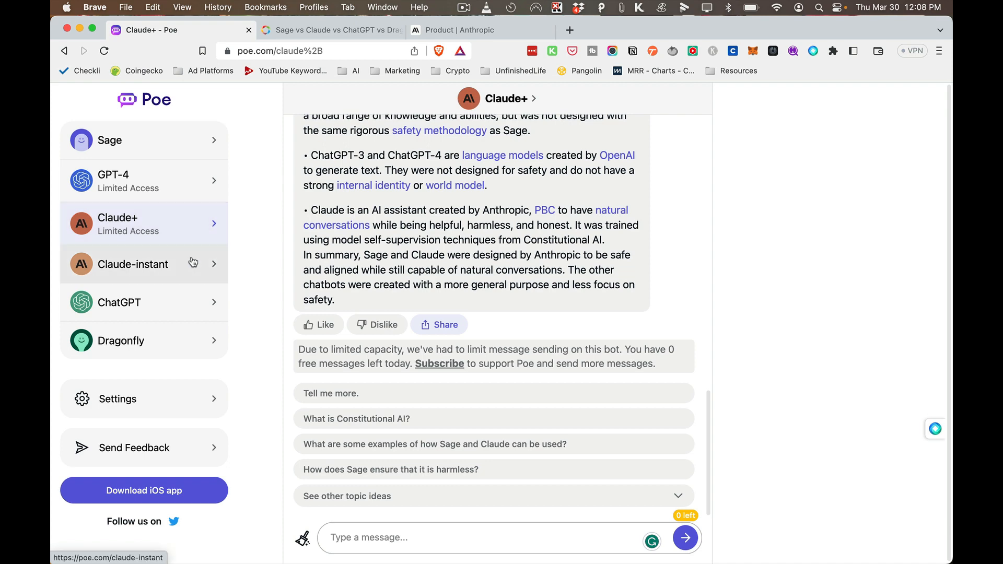
left_click(133, 265)
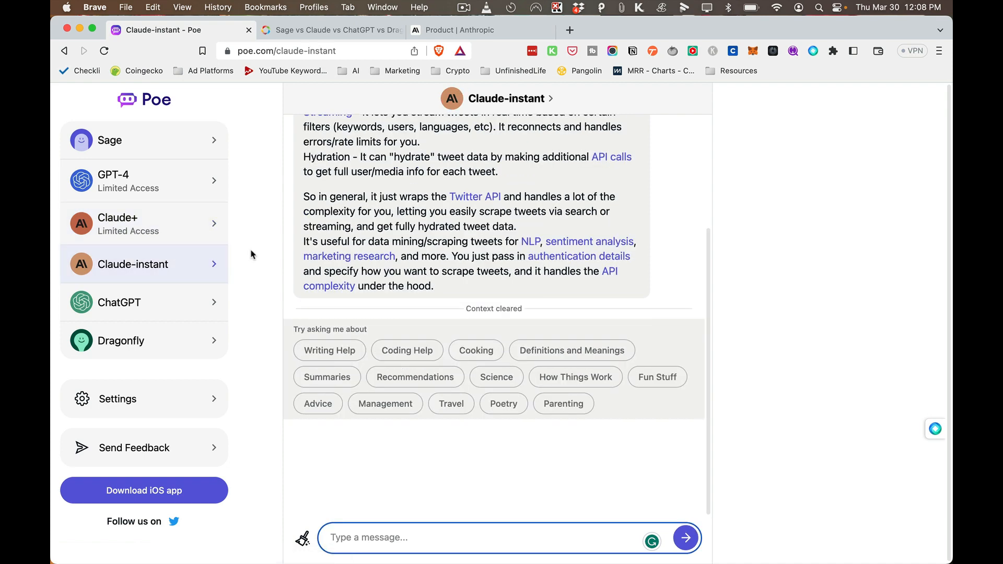
mouse_move(217, 289)
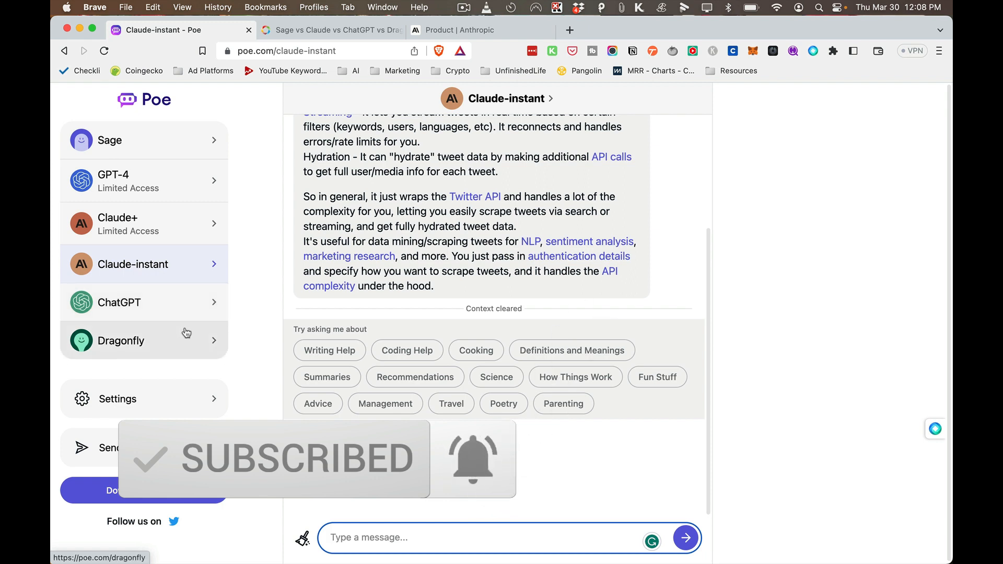
mouse_move(278, 121)
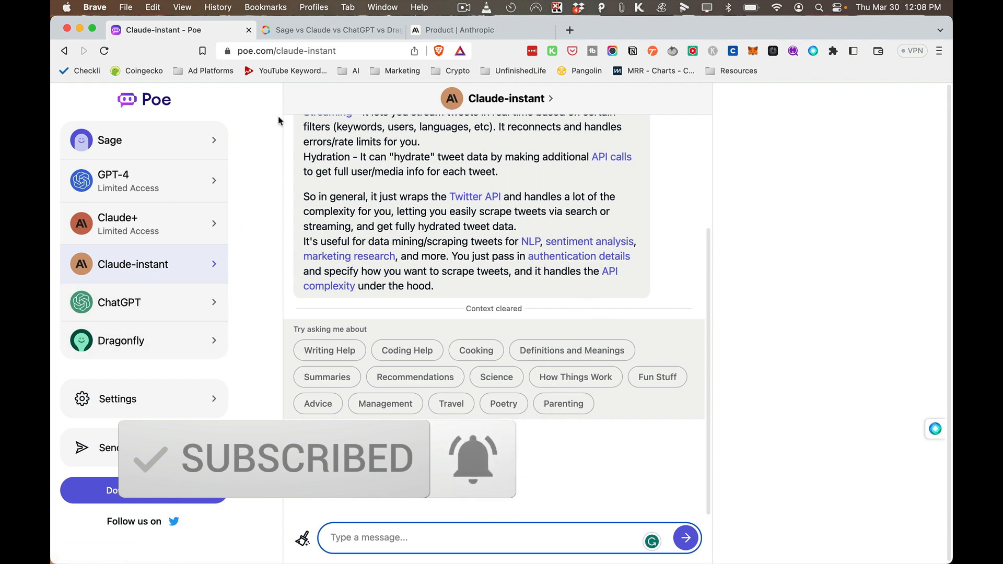
left_click(329, 31)
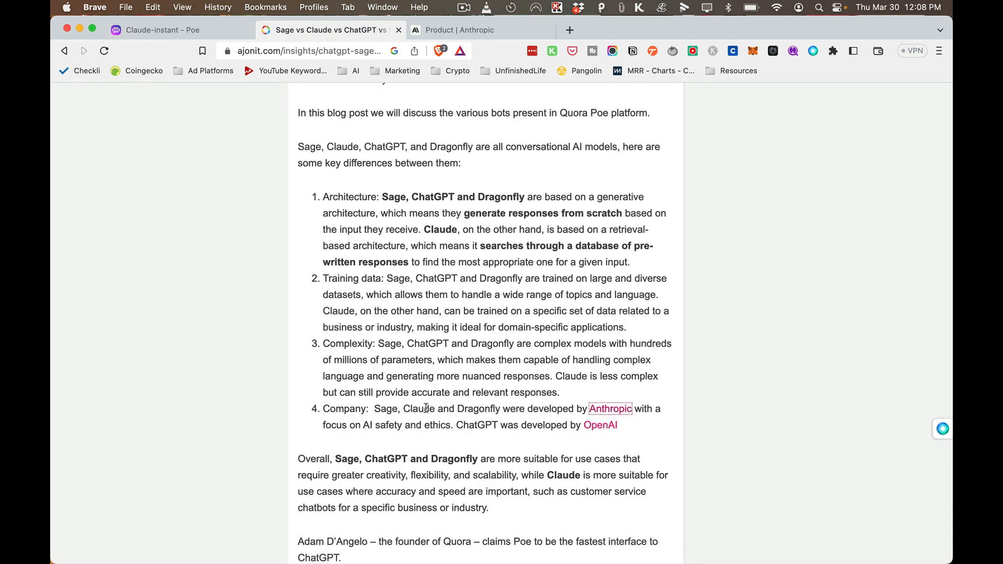
- Return to the Claude-instant chat from the comparison article
left_click(165, 29)
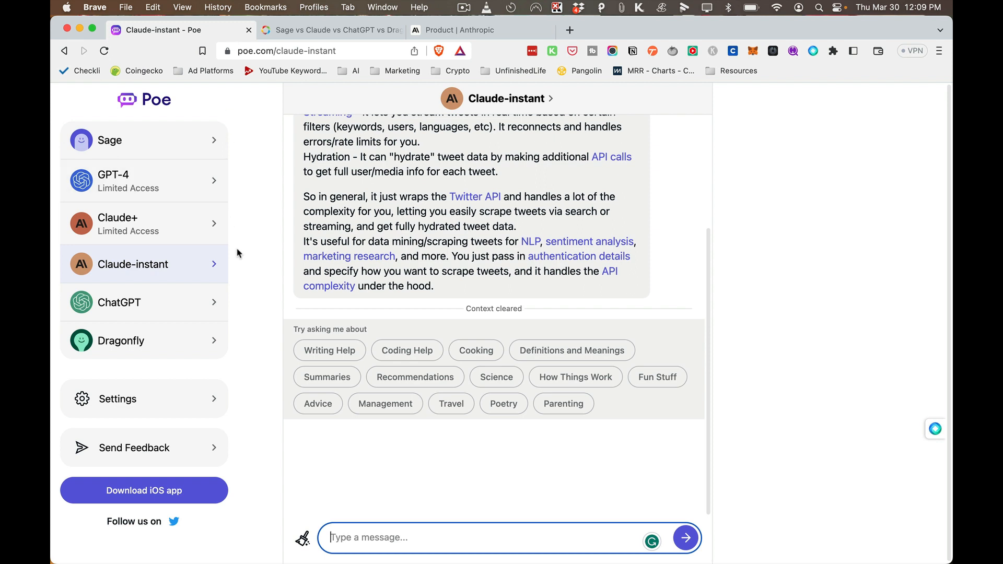
mouse_move(249, 305)
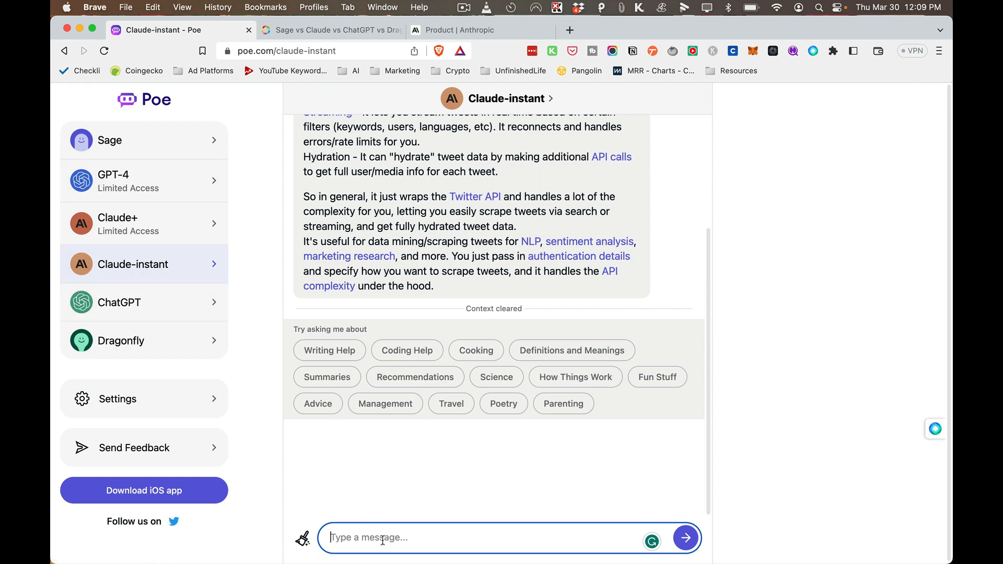
- Ask Claude-instant the best way to heal a mild hamstring injury
type("whats the best")
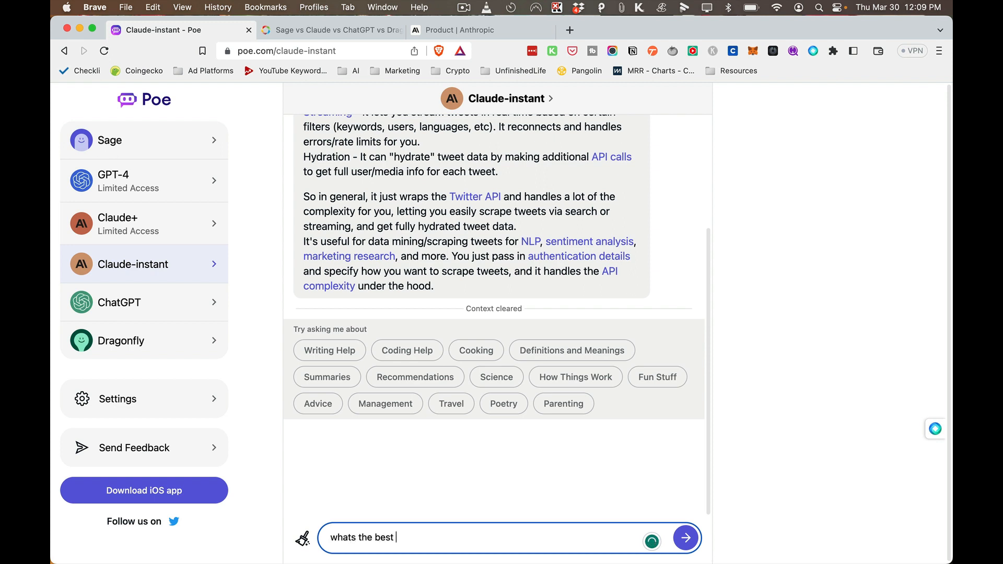
type("way to heal a")
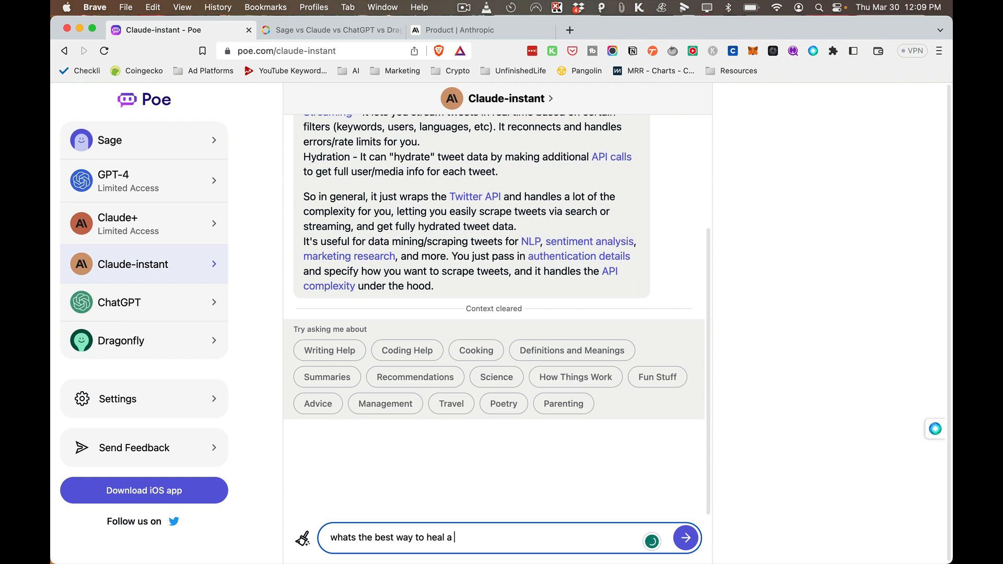
type("hamstring injury")
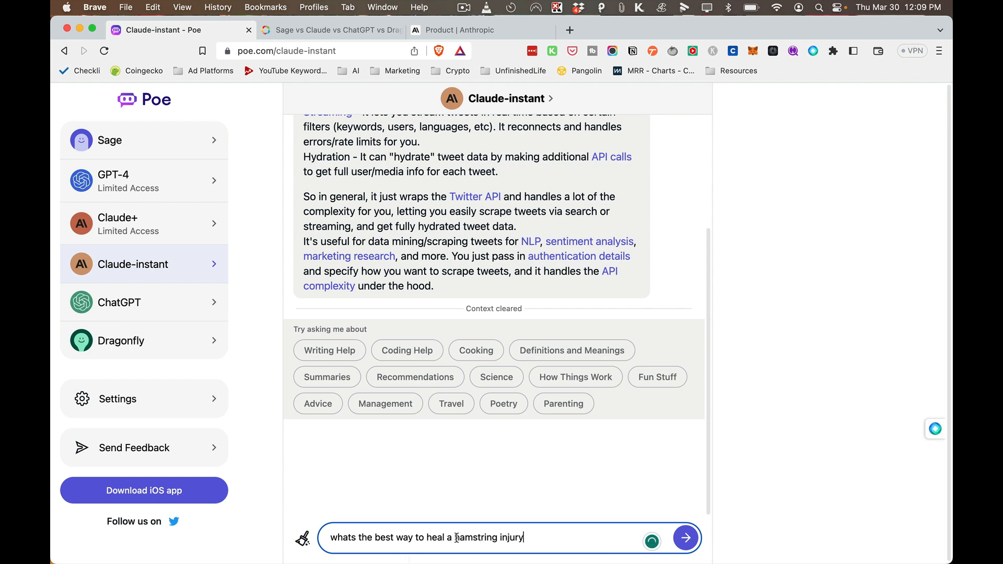
type("mild")
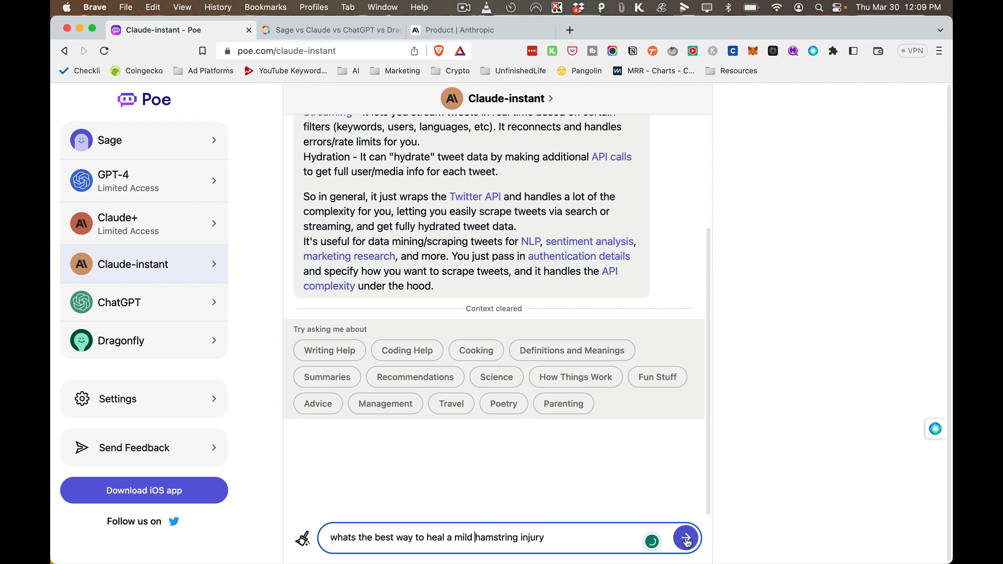
left_click(685, 537)
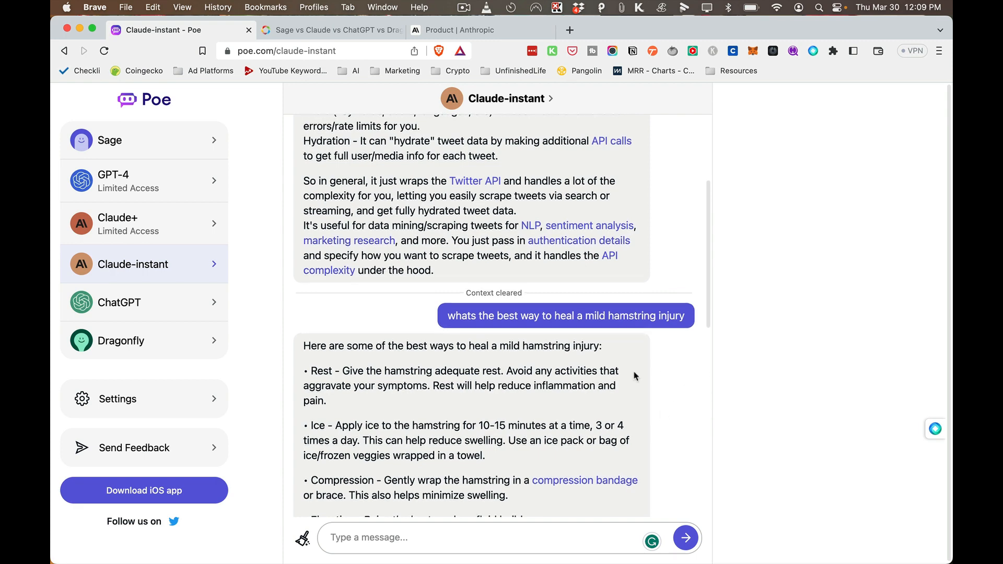
- Read down Claude-instant's hamstring recovery advice, then show Anthropic's Claude product page
scroll("down", 3)
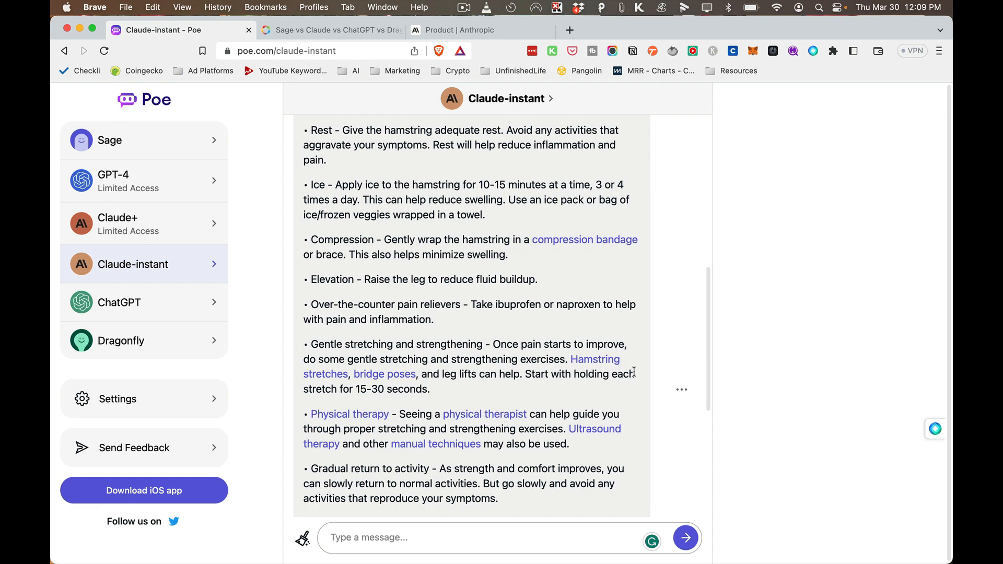
scroll("down", 3)
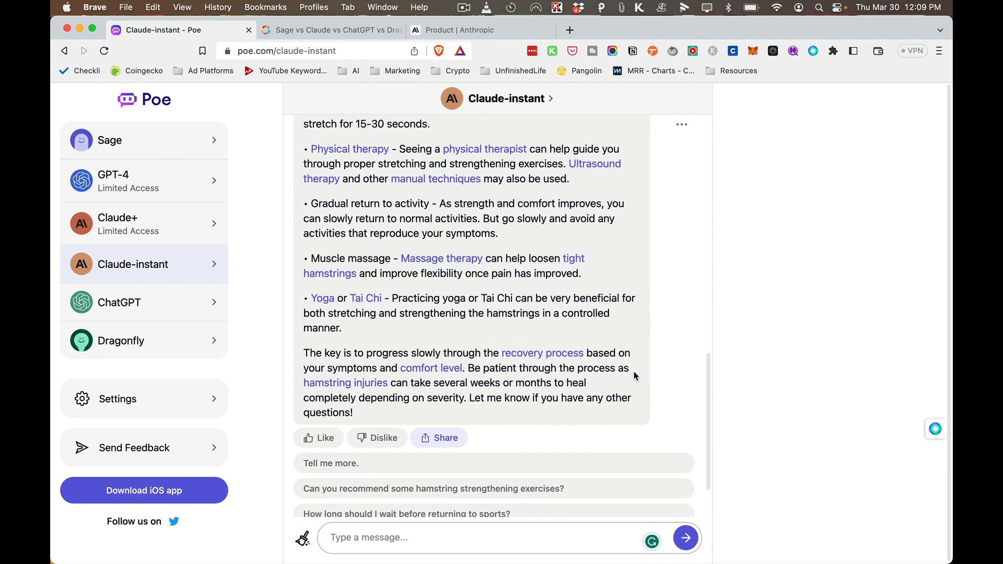
mouse_move(642, 355)
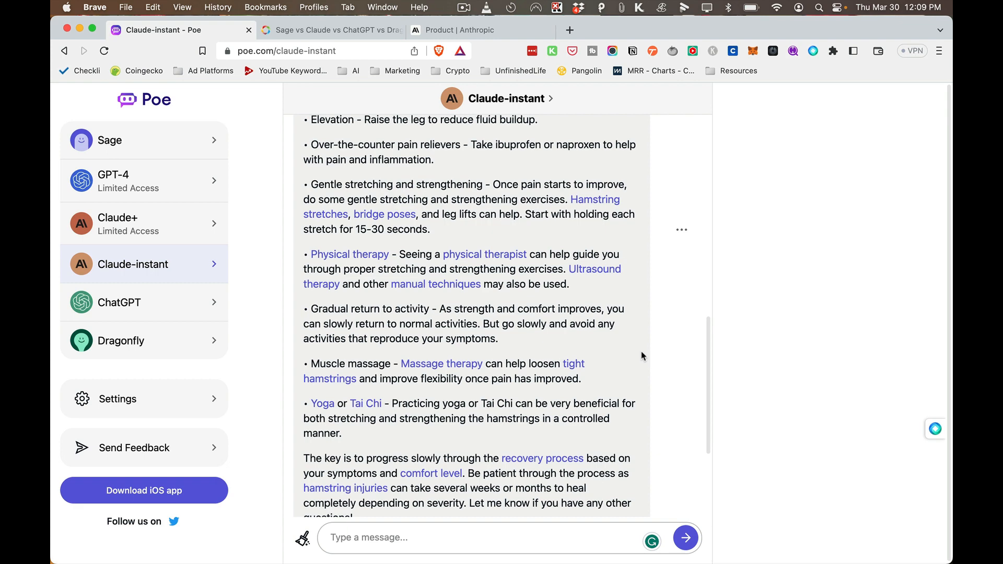
left_click(476, 31)
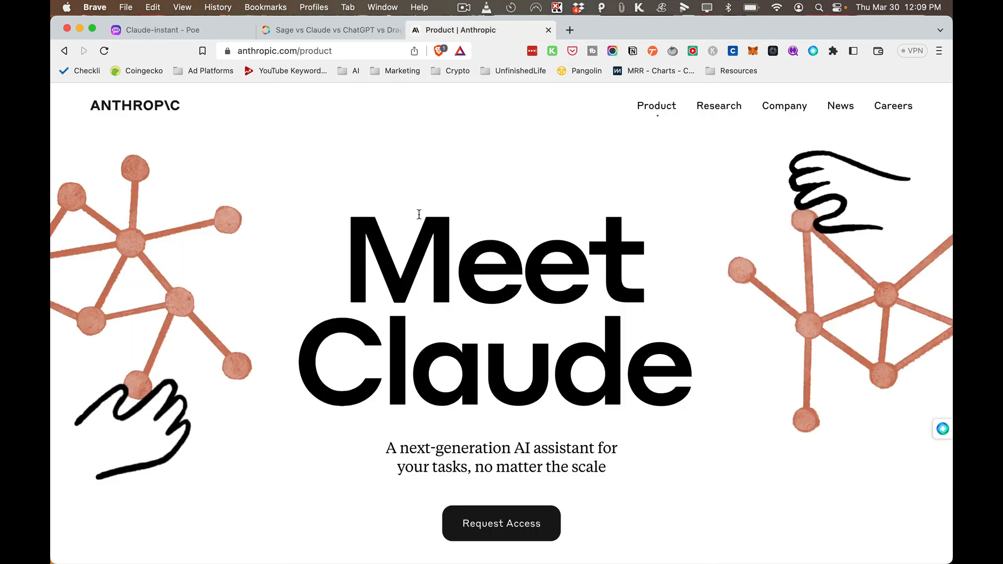
- Scroll the Claude product page past testimonials and features to the 'Put Claude to work' section
scroll("down", 3)
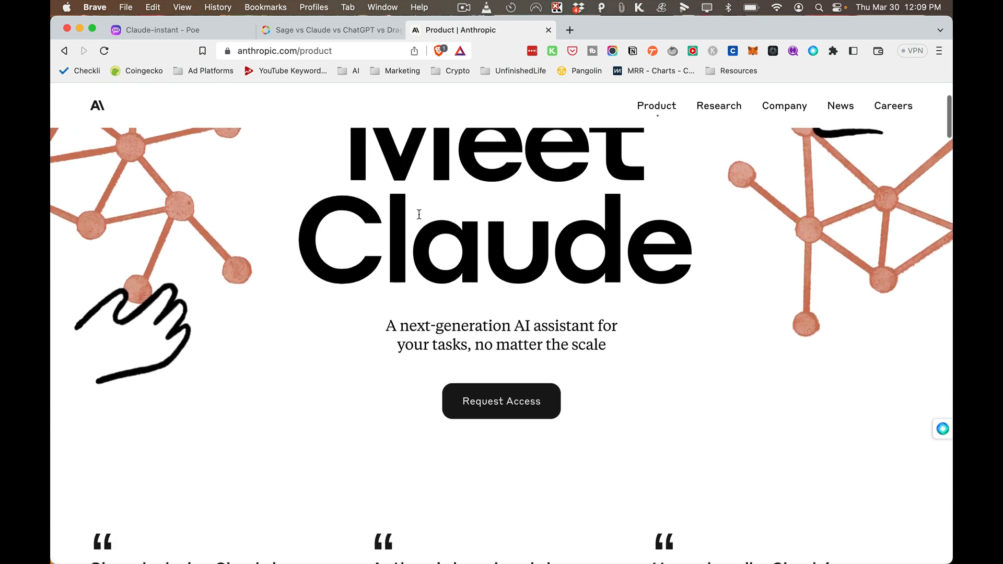
scroll("down", 3)
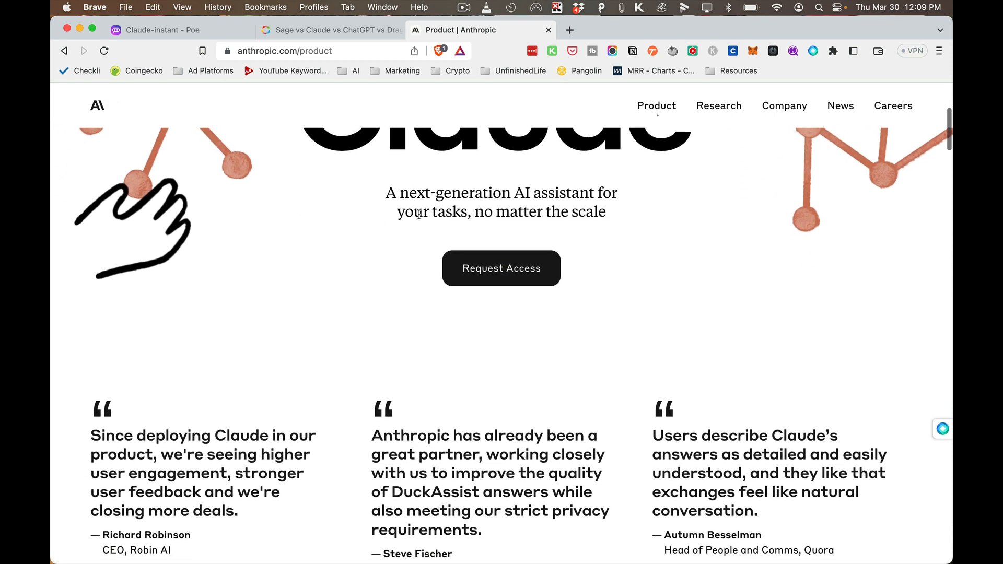
scroll("down", 3)
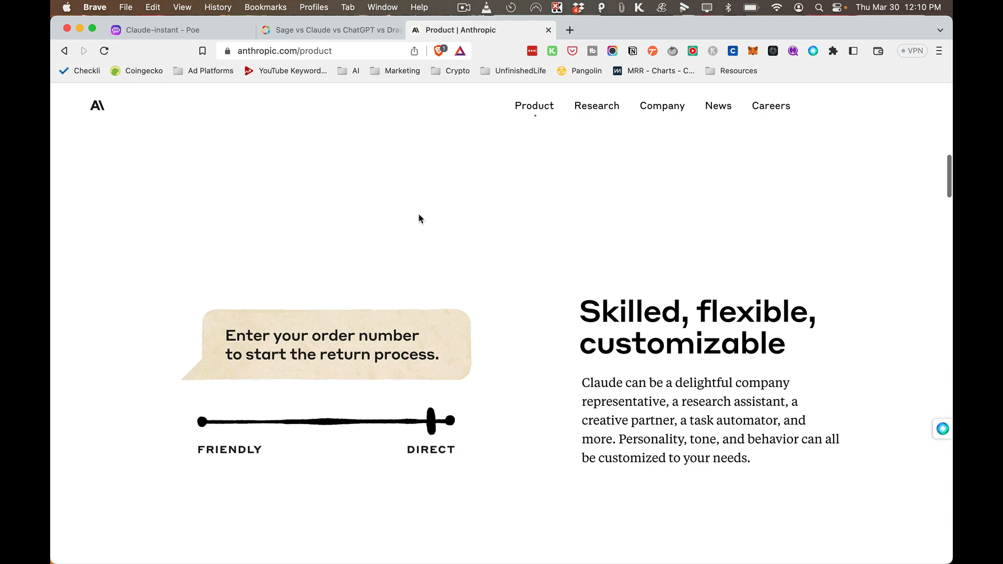
scroll("down", 3)
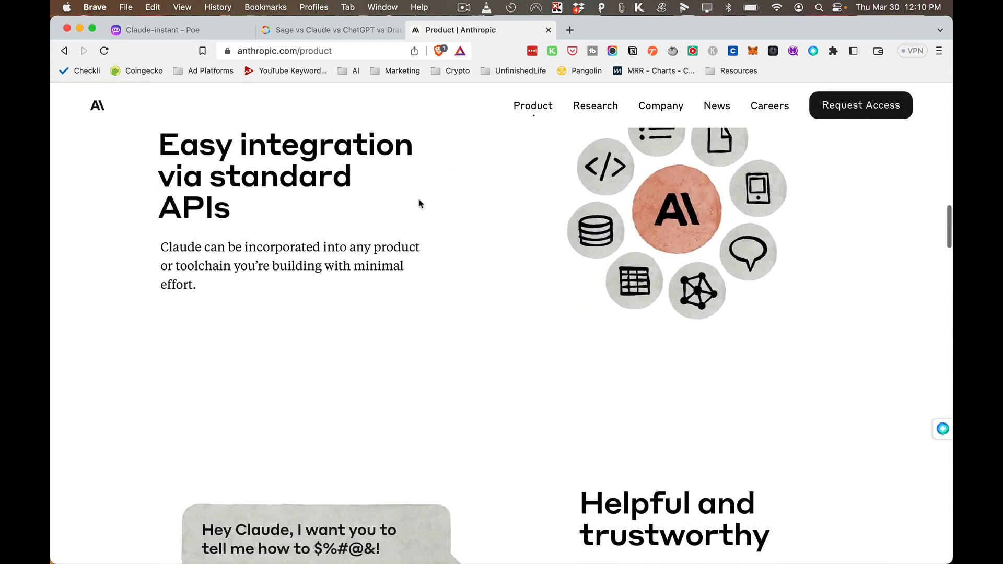
scroll("down", 3)
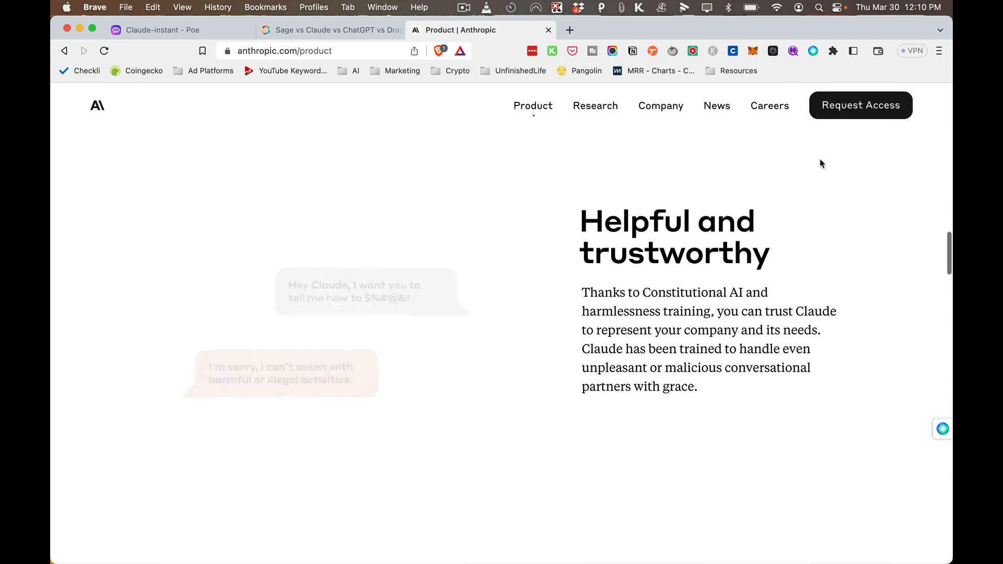
scroll("down", 3)
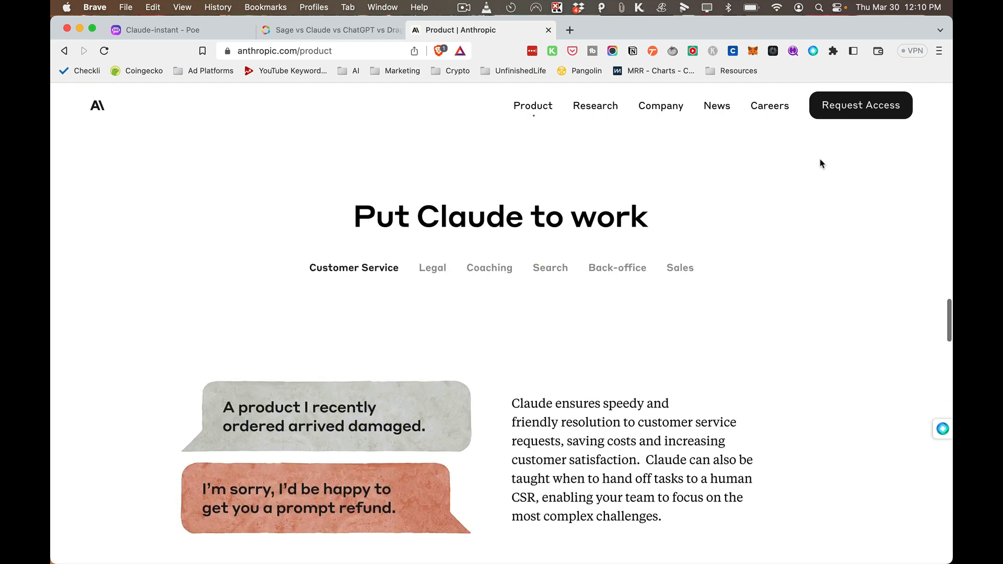
scroll("down", 3)
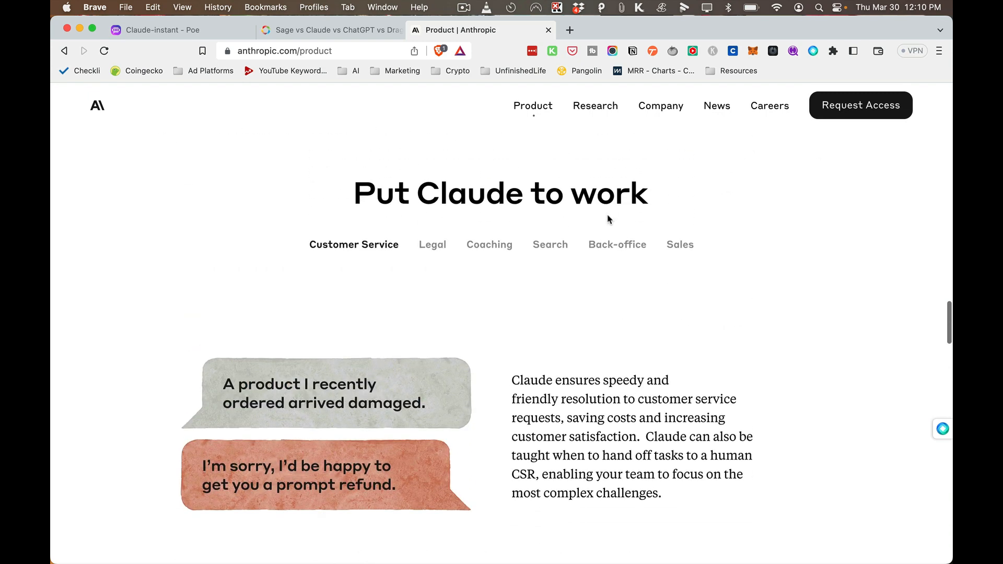
mouse_move(397, 244)
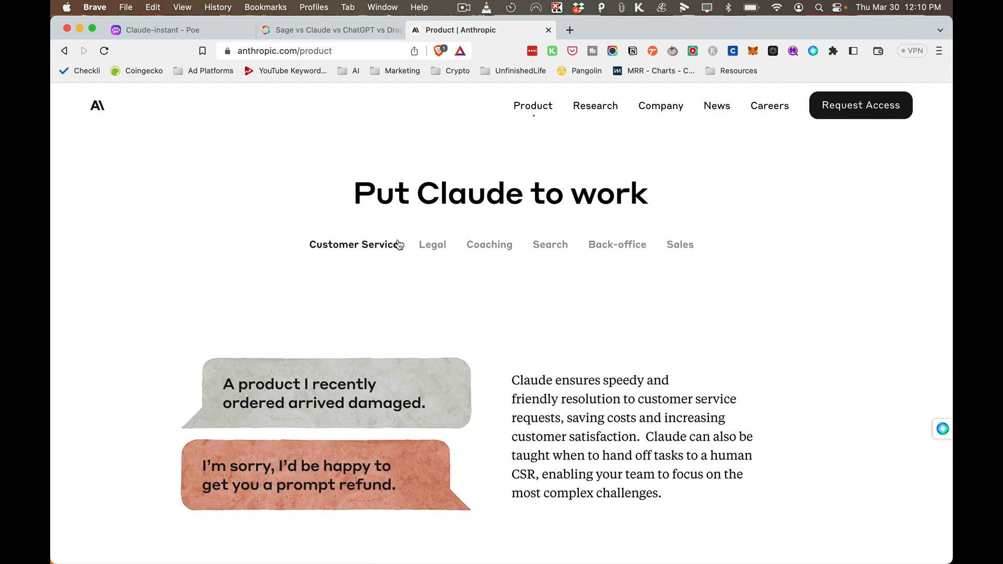
- Browse the Legal, Coaching, Back-office and Sales use-case examples, ending on Sales
left_click(432, 245)
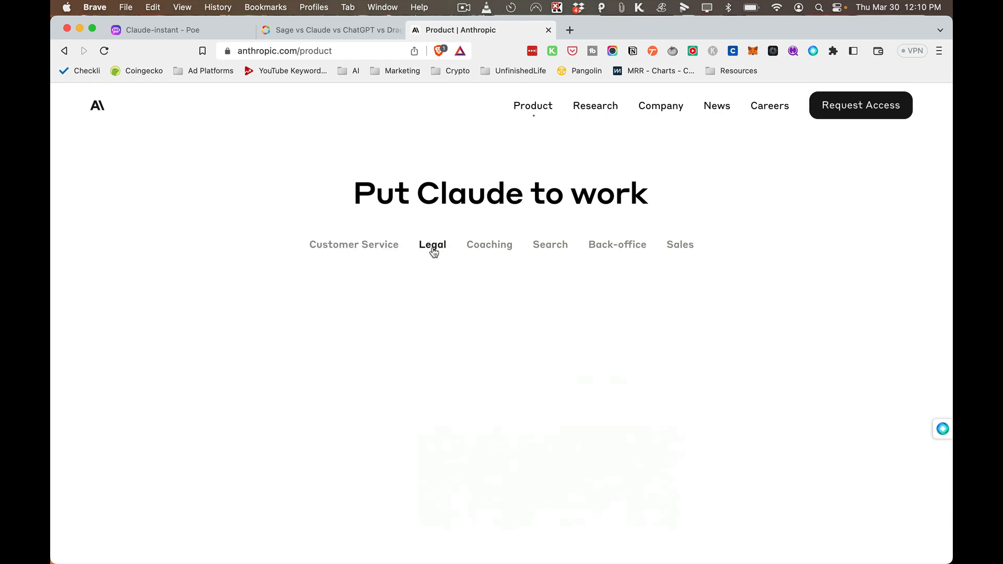
left_click(489, 244)
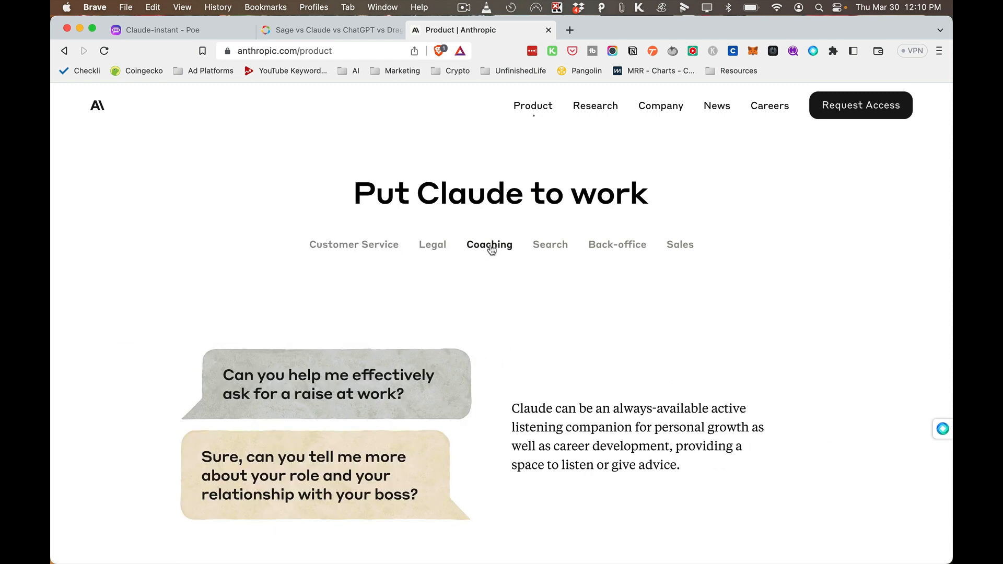
left_click(431, 244)
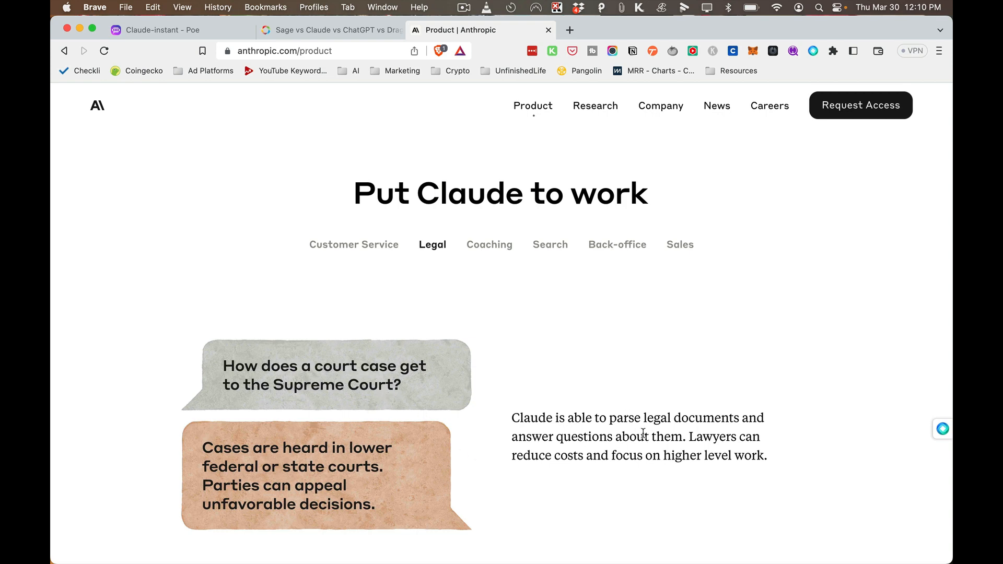
mouse_move(522, 247)
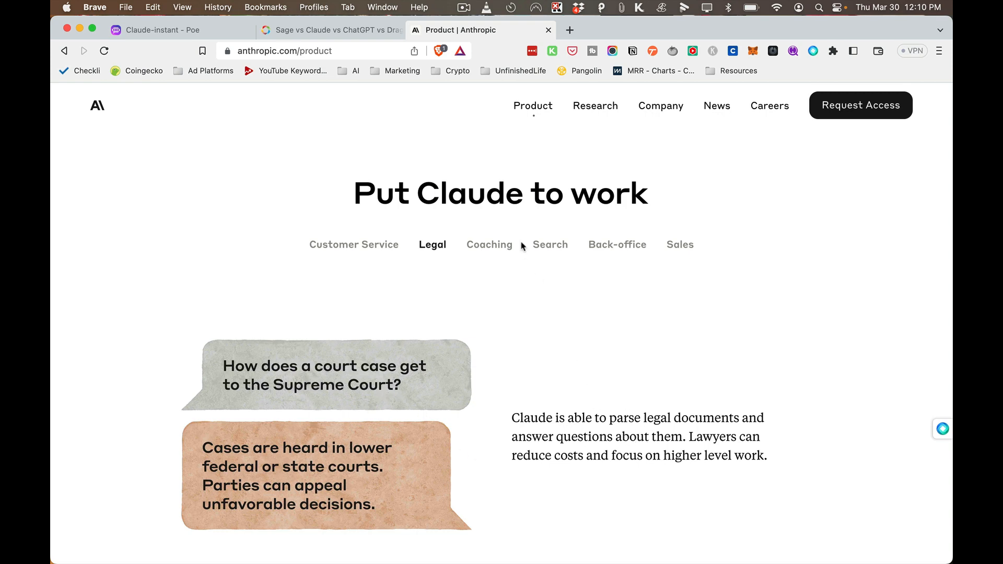
mouse_move(490, 248)
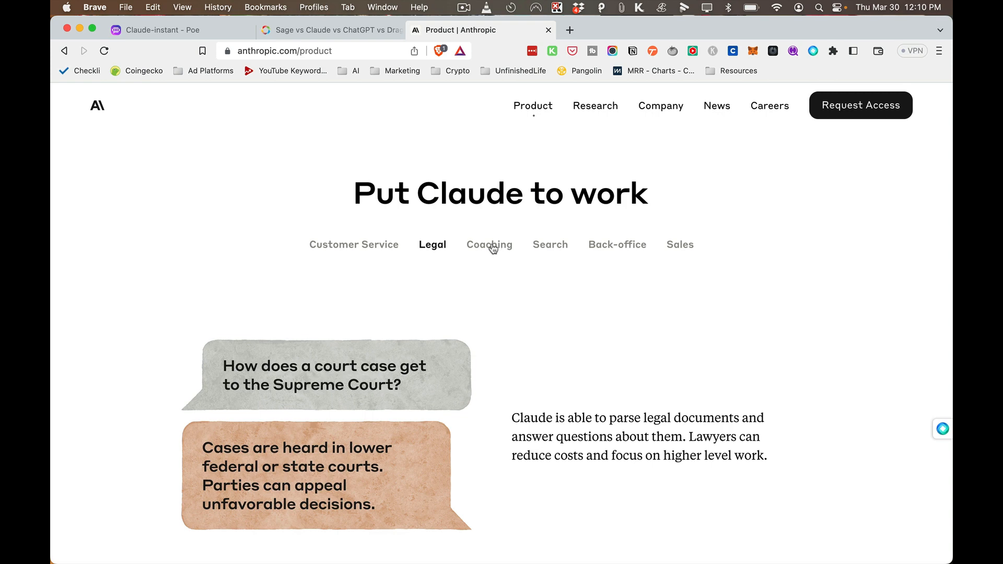
left_click(489, 245)
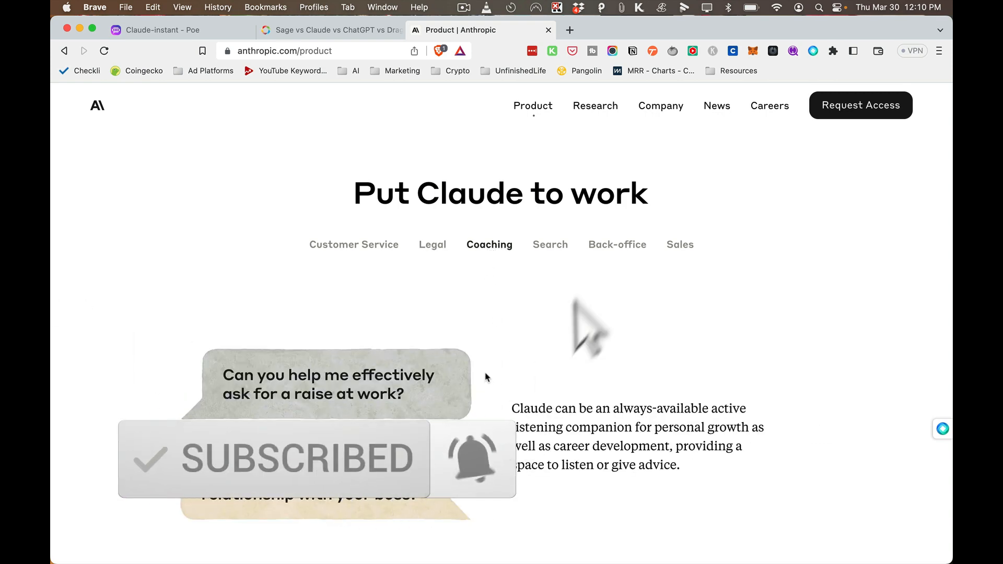
mouse_move(554, 261)
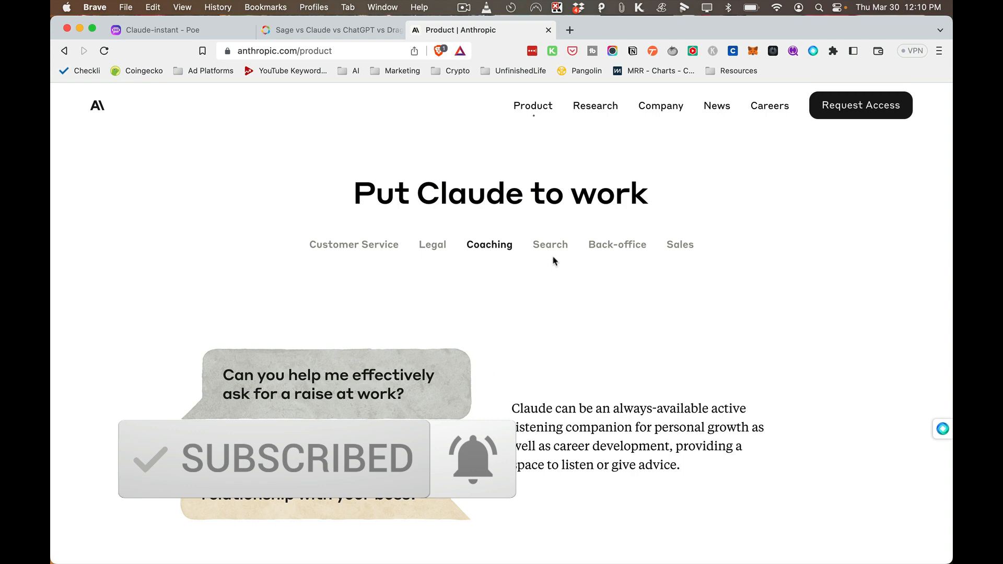
left_click(617, 244)
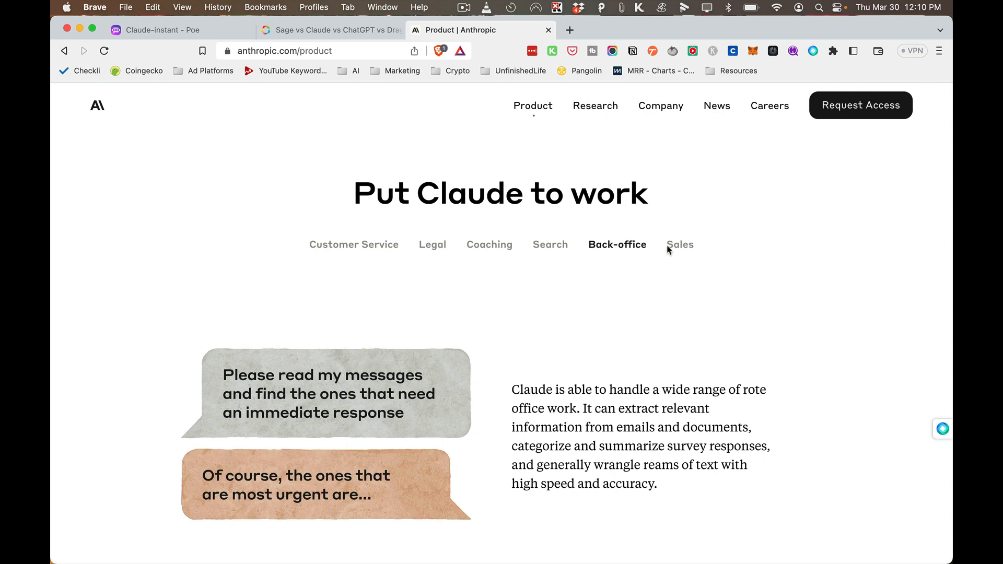
left_click(679, 245)
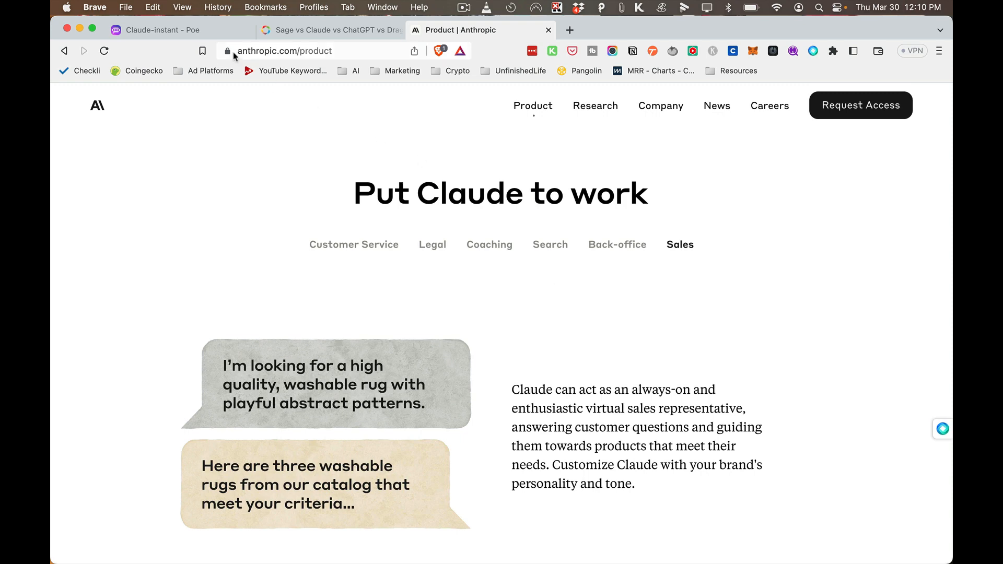
mouse_move(163, 30)
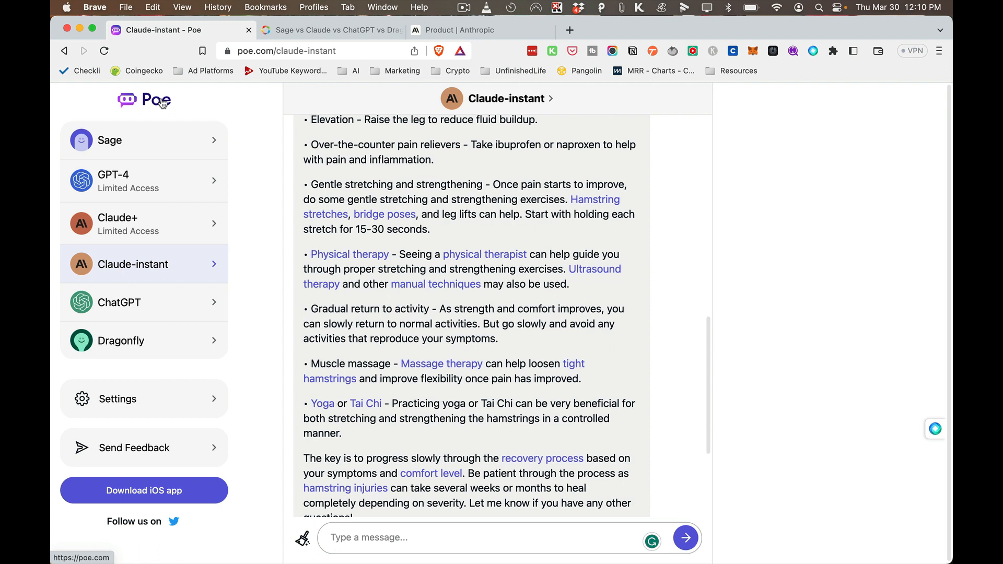
mouse_move(234, 138)
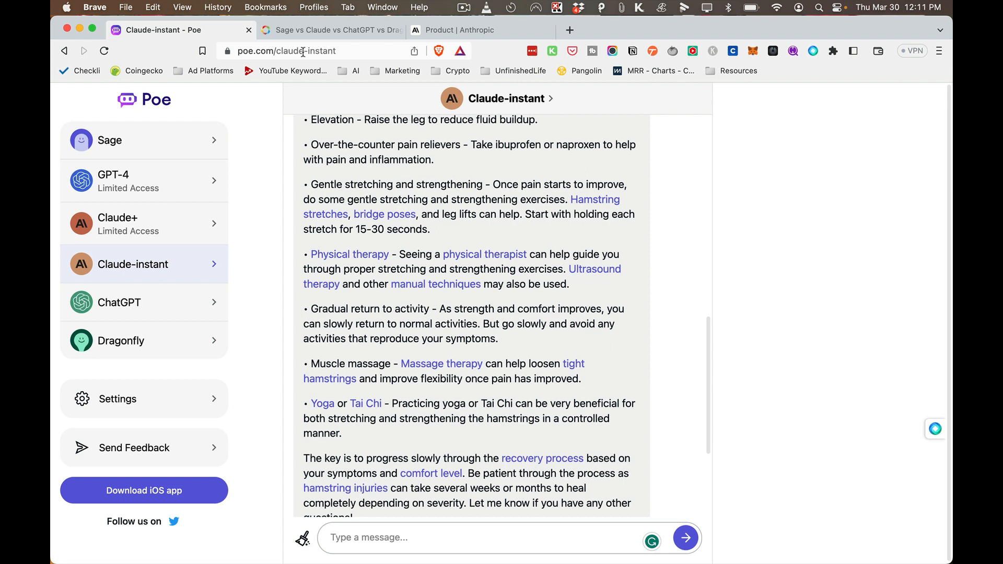
mouse_move(149, 185)
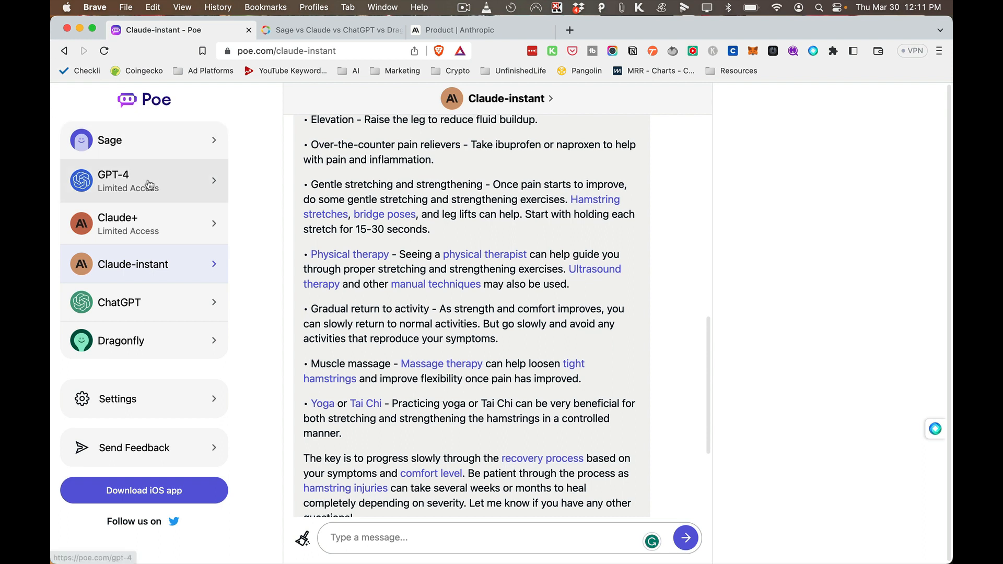
mouse_move(196, 186)
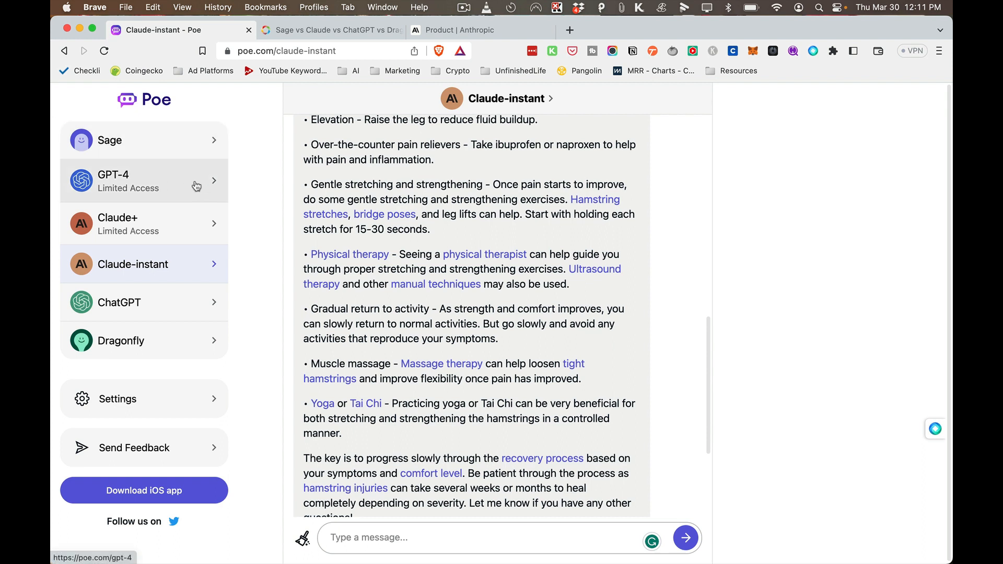